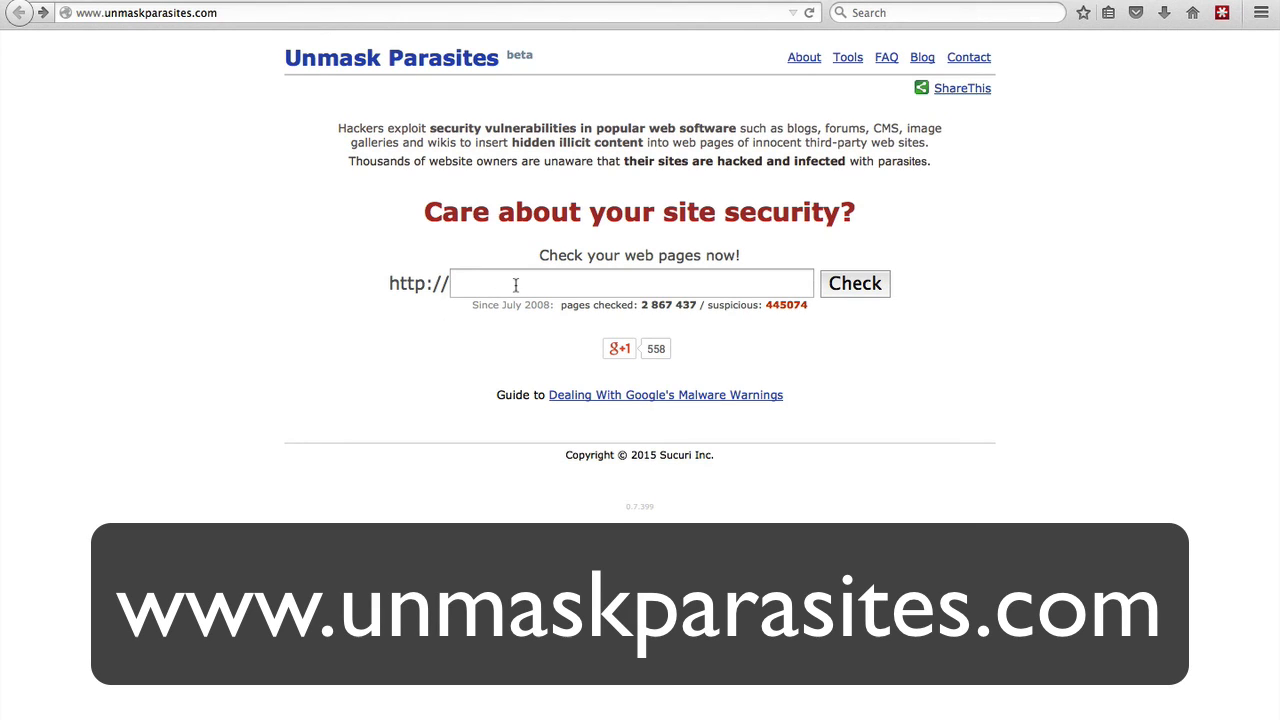
left_click(632, 284)
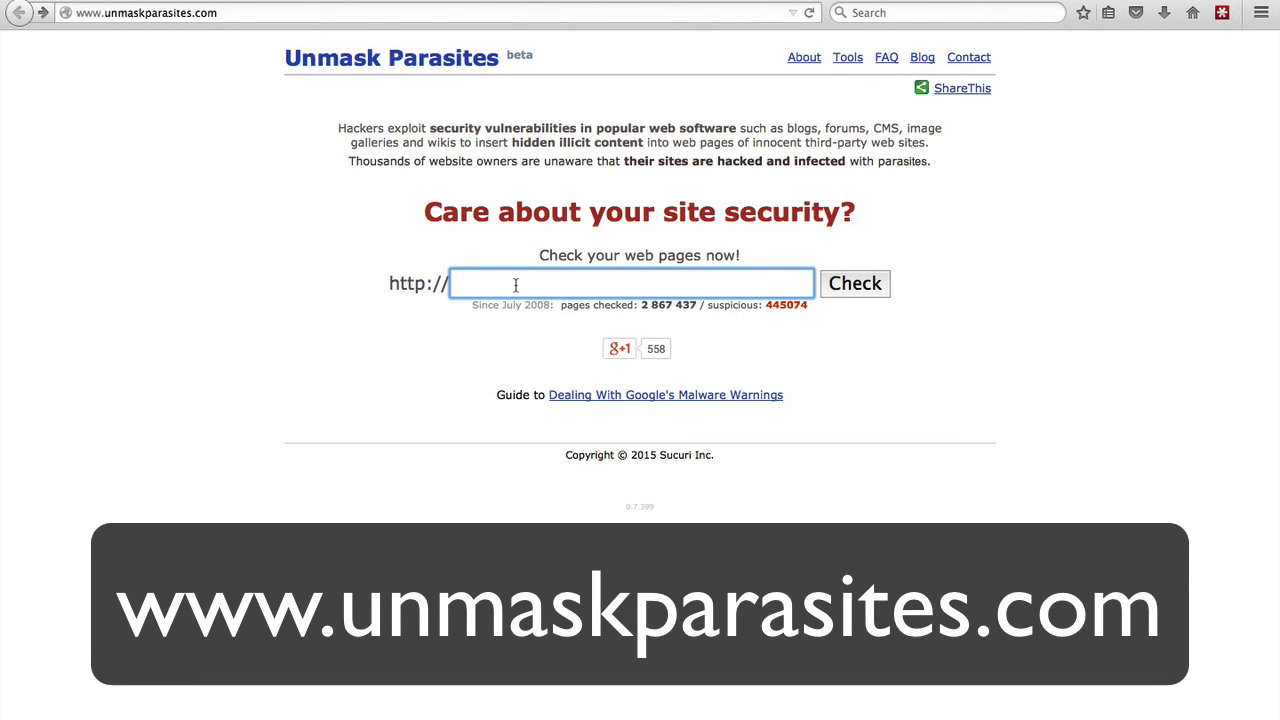
type("wplearninglab")
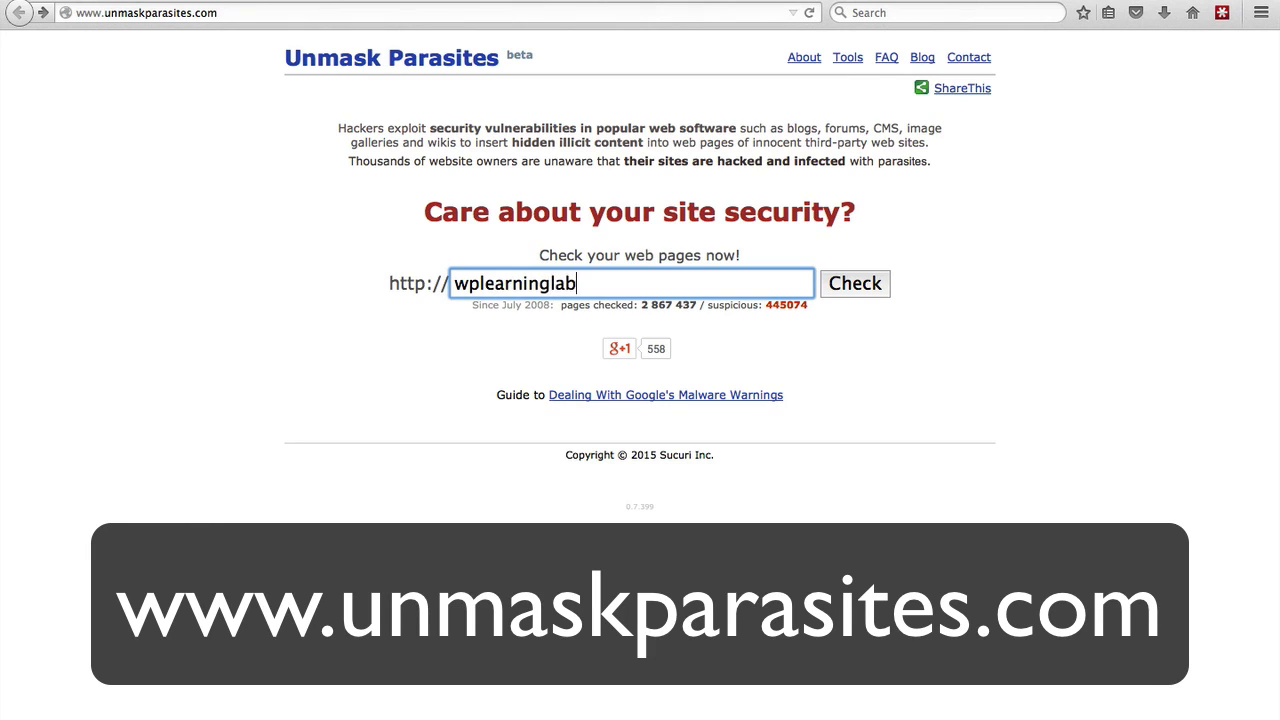
type(".com")
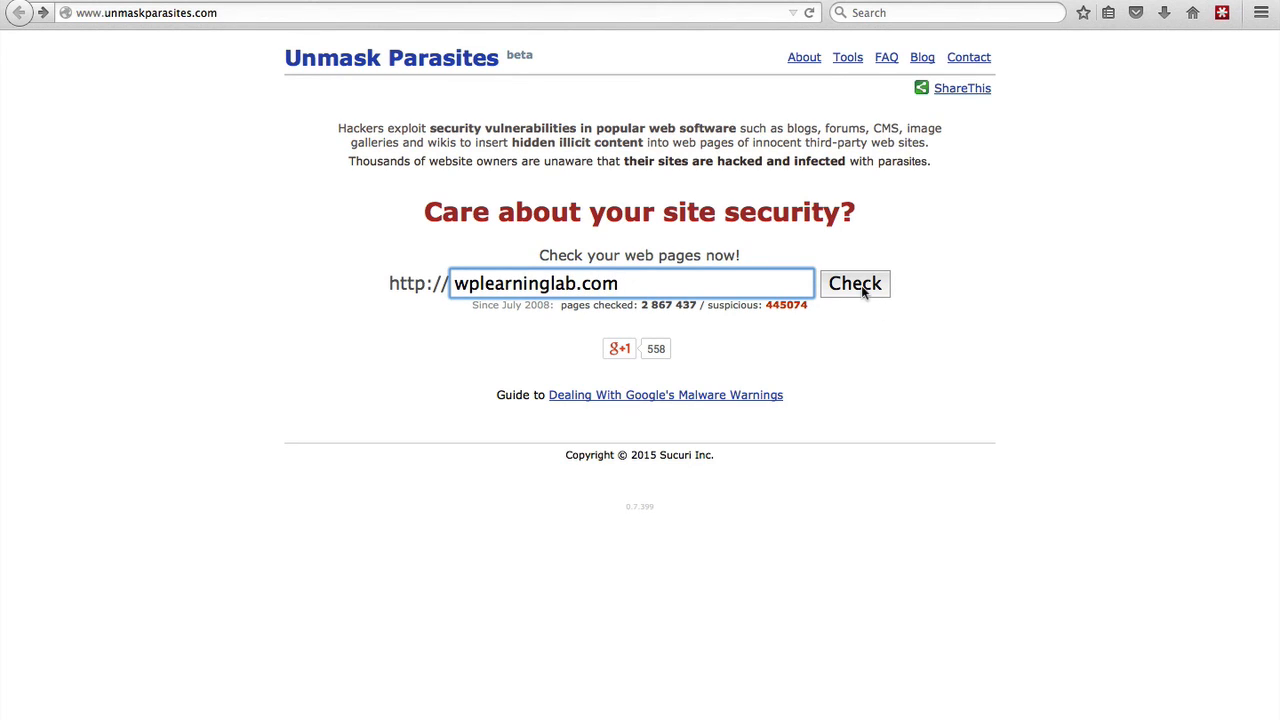
Check wplearninglab.com and get the report declaring the page seems clean.
left_click(856, 284)
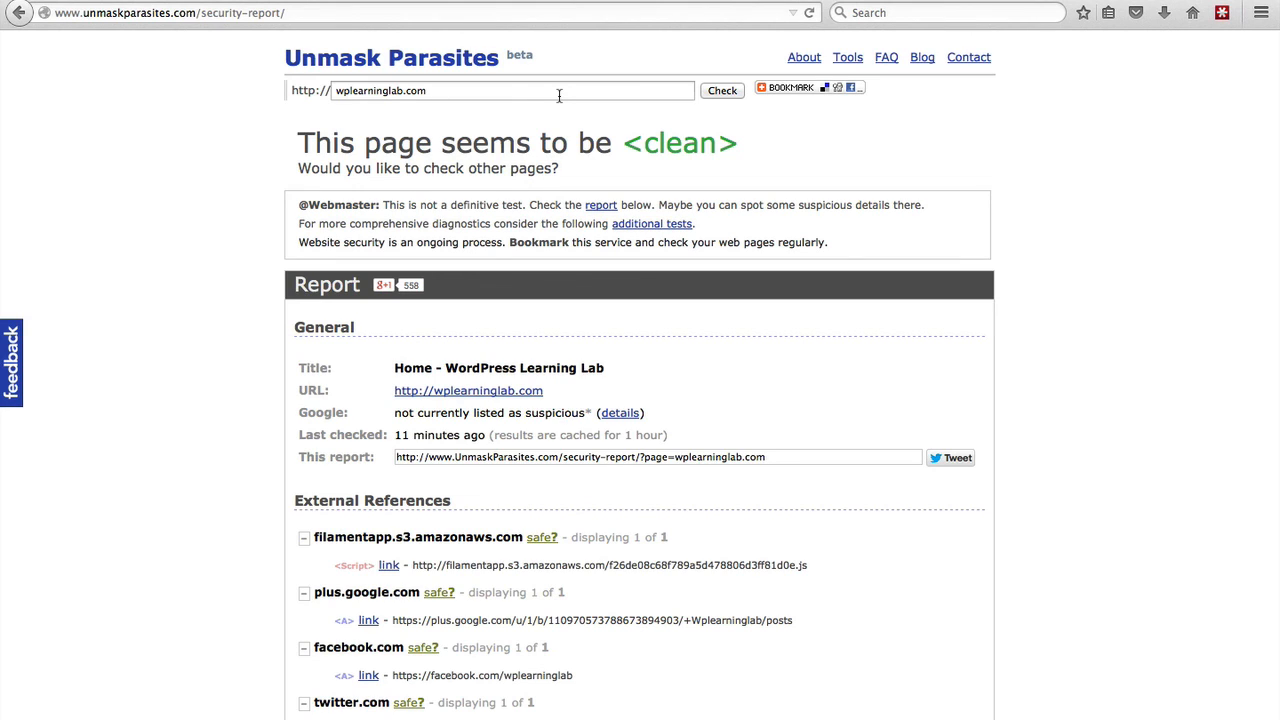
Check the client site's URL from the report page, getting a suspicious verdict with one hidden external link.
left_click(510, 90)
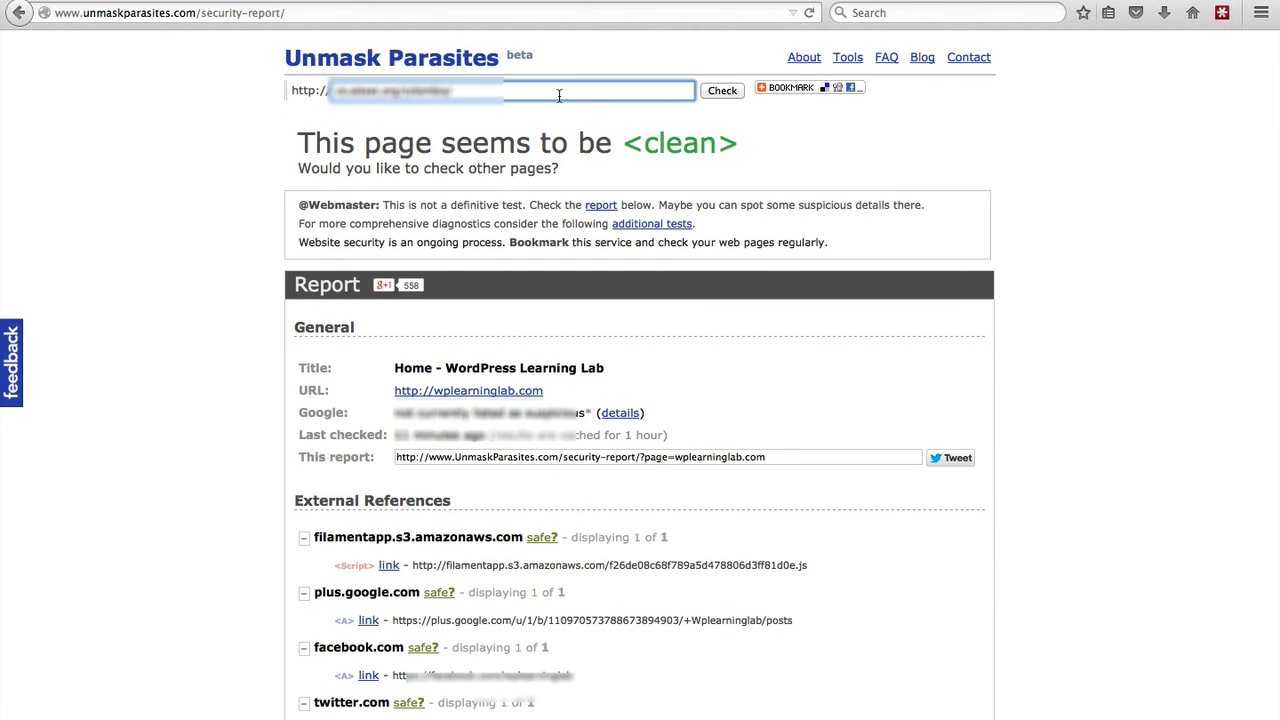
left_click(720, 90)
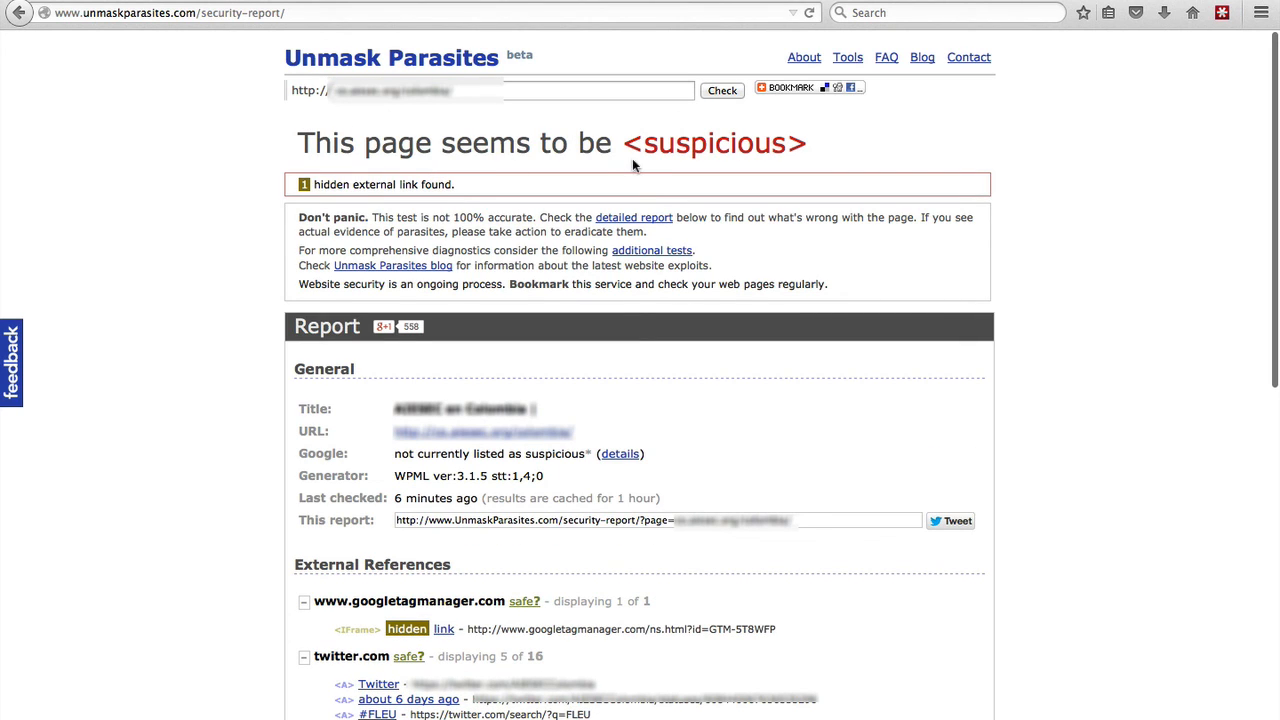
mouse_move(840, 164)
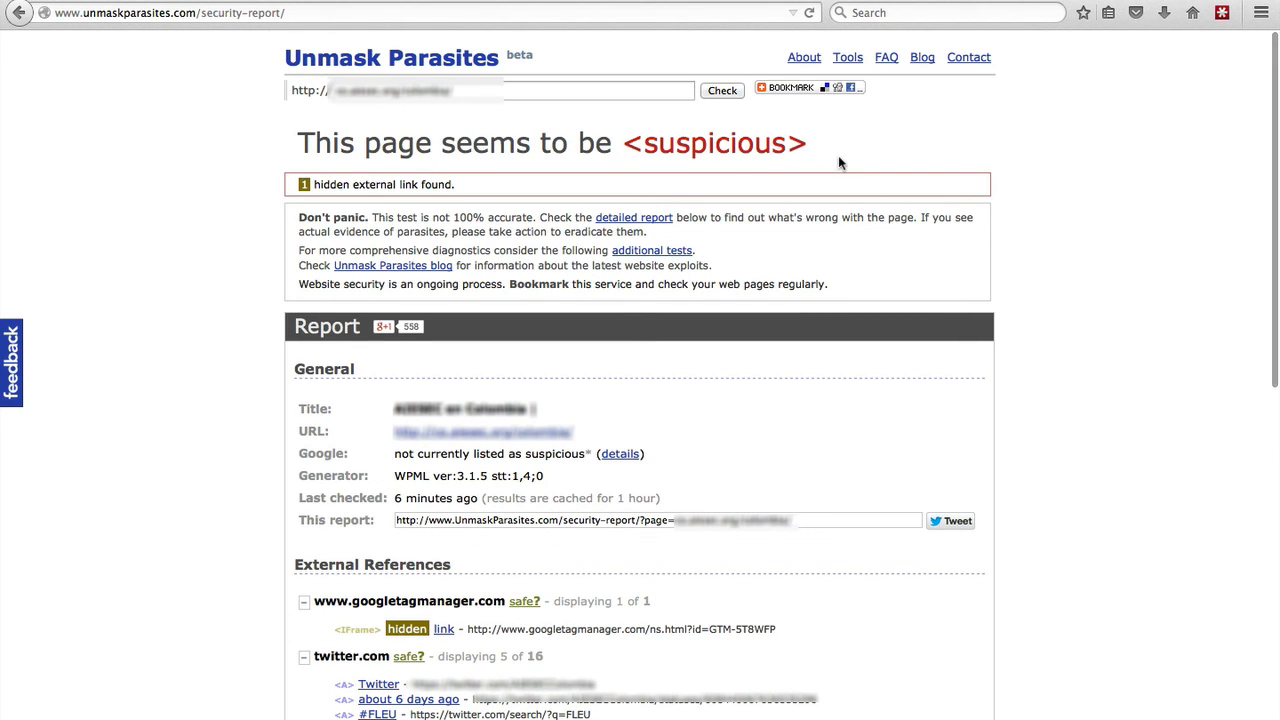